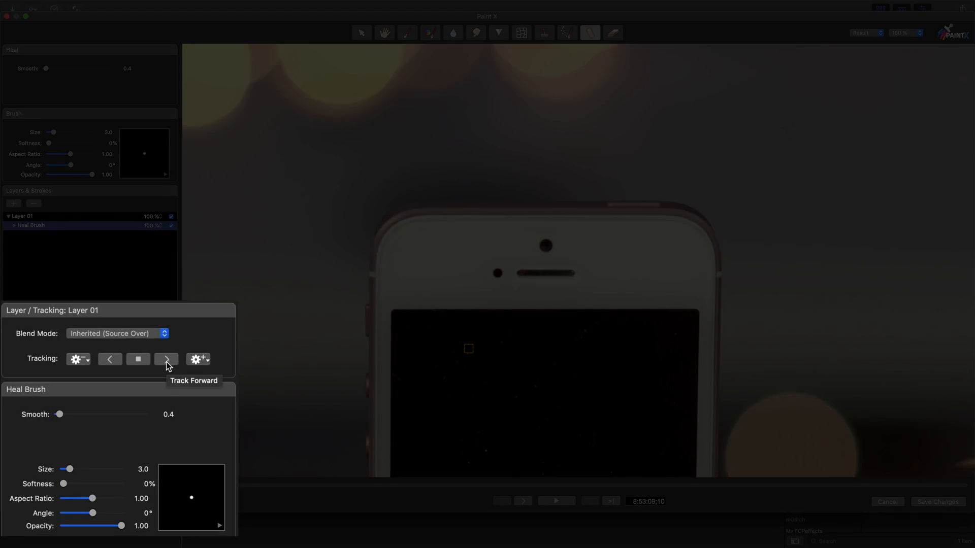
# Fit the whole frame in view and track Layer 01 forward through the clip
pyautogui.click(919, 33)
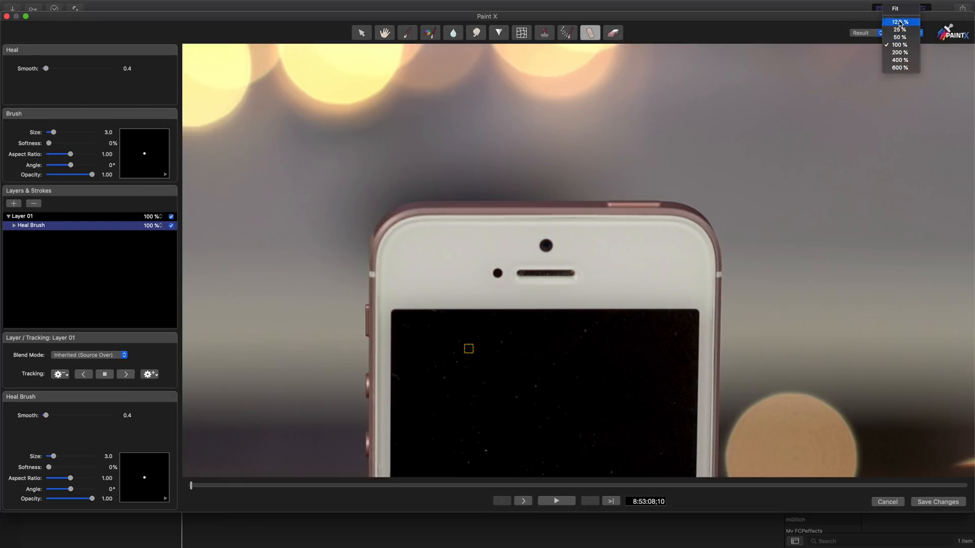
pyautogui.click(901, 8)
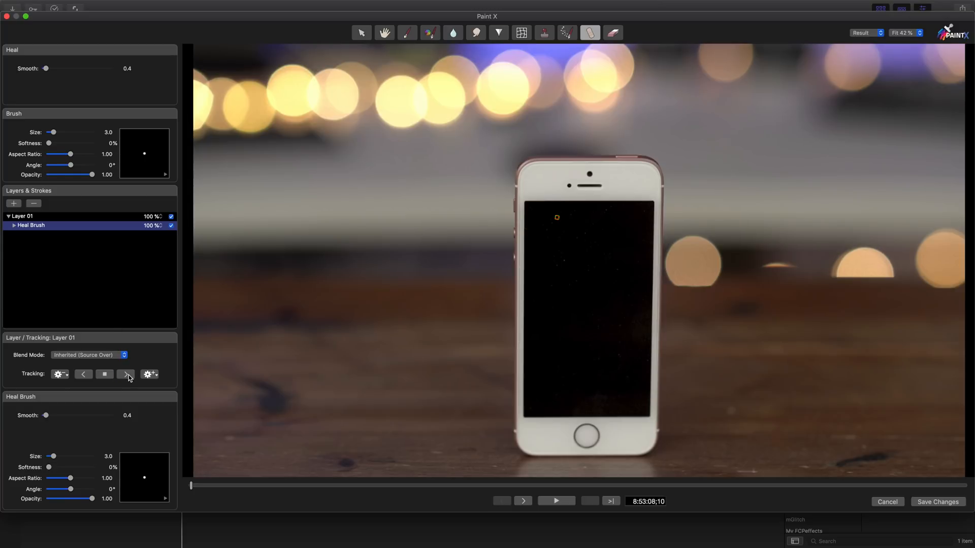
pyautogui.click(125, 374)
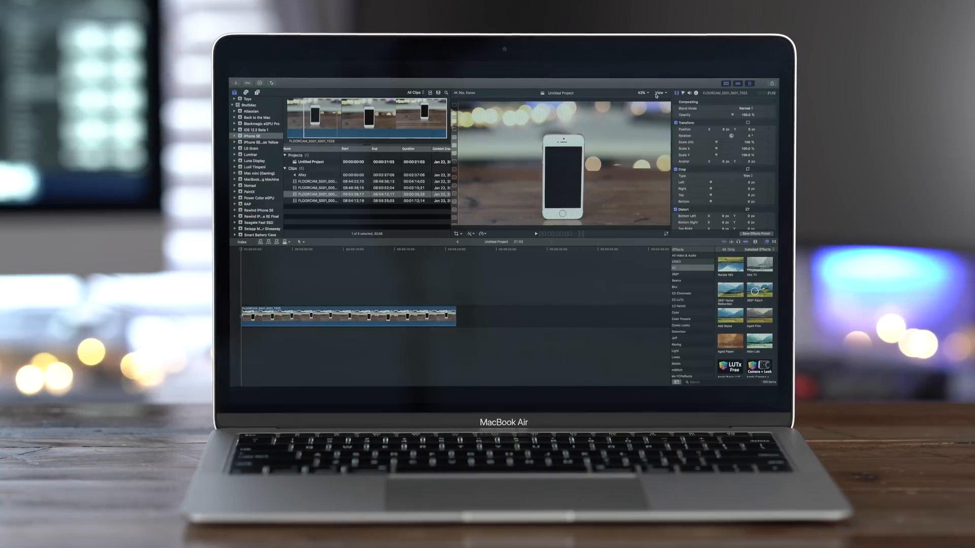
pyautogui.click(642, 93)
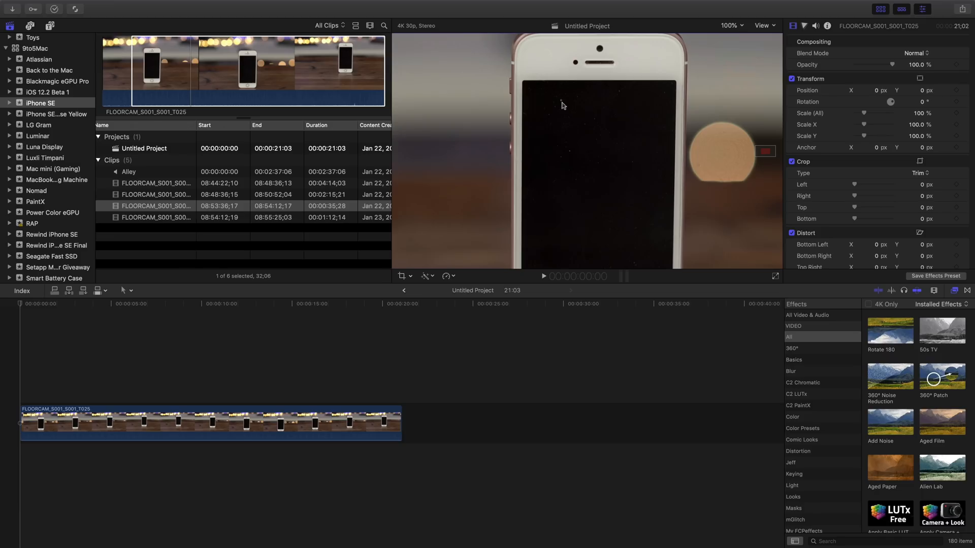
pyautogui.moveTo(571, 157)
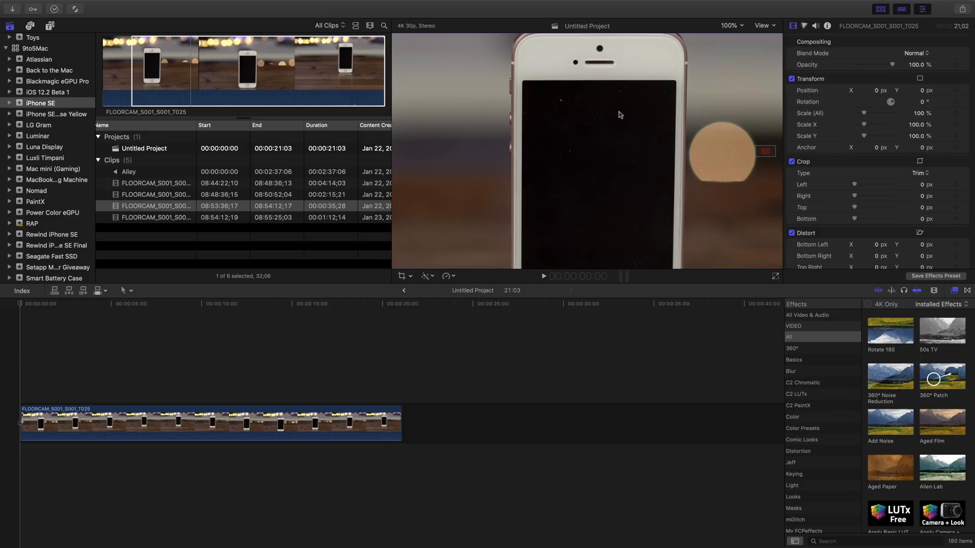
pyautogui.moveTo(564, 105)
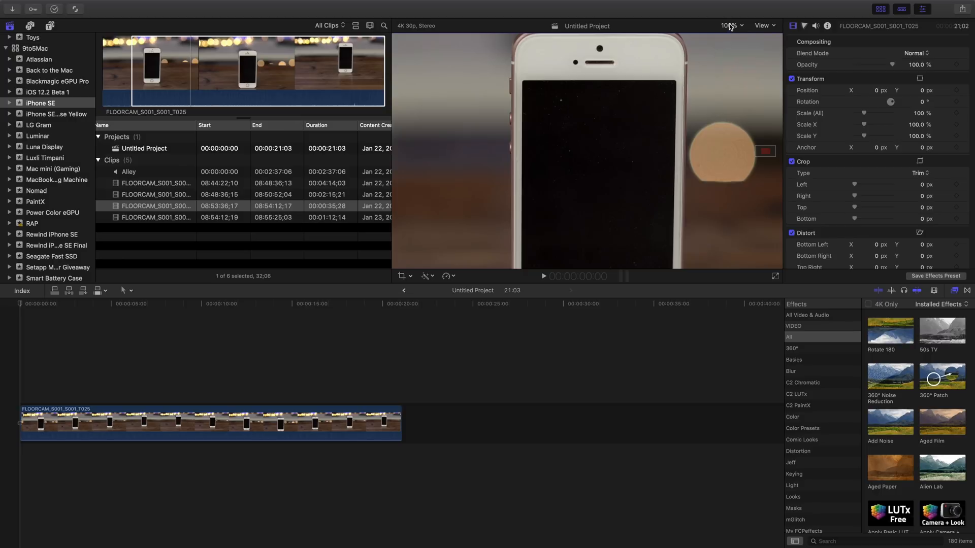
pyautogui.click(730, 26)
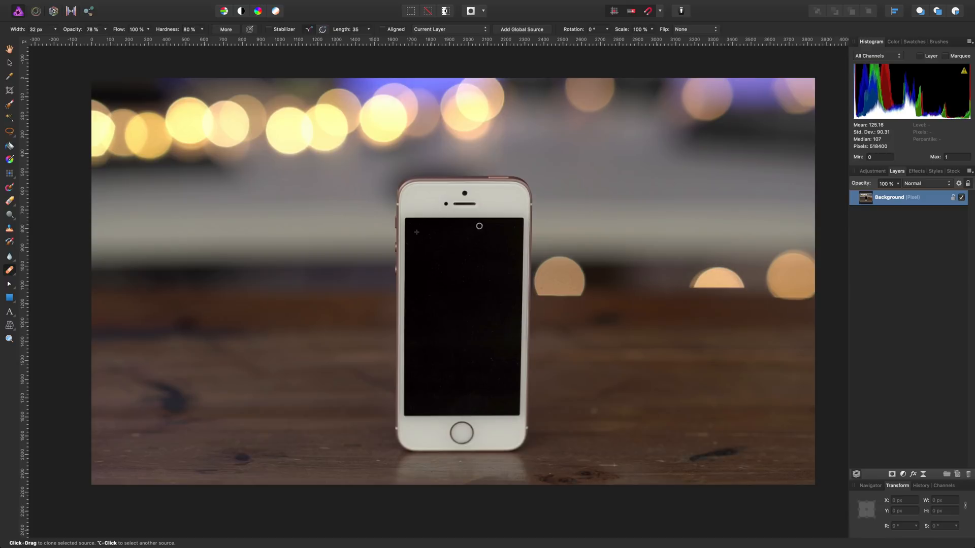
pyautogui.moveTo(442, 286)
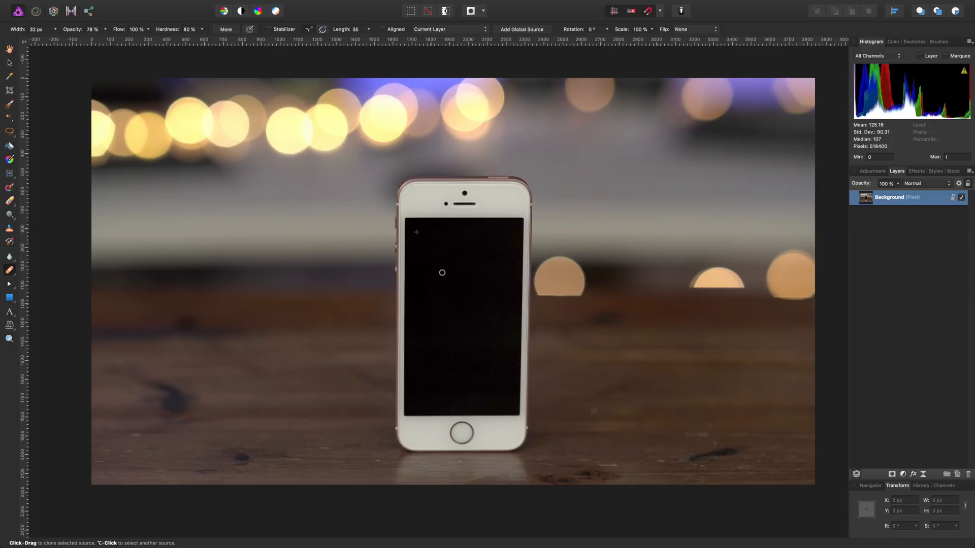
pyautogui.moveTo(513, 251)
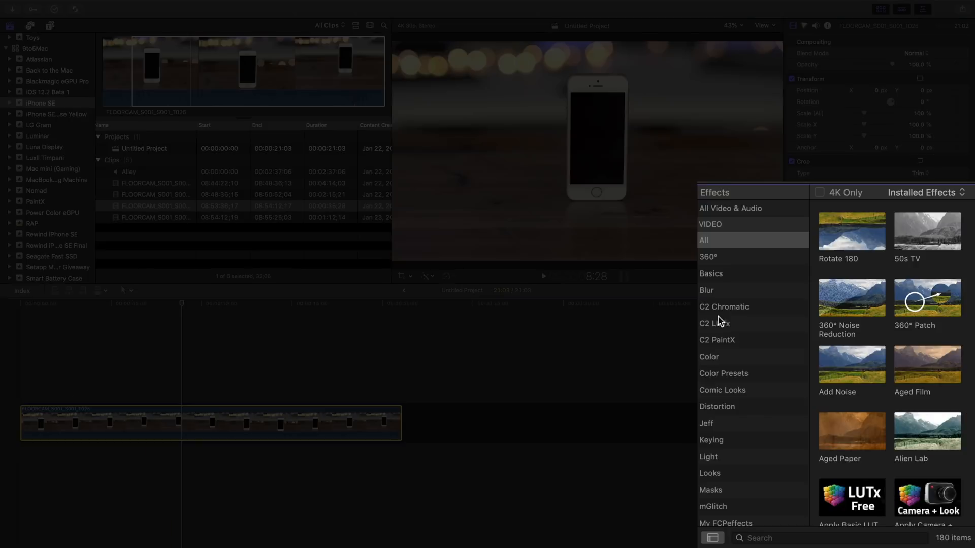
# Apply Tracked Paint from the C2 PaintX effects and open the clip in the PaintX editor
pyautogui.click(717, 341)
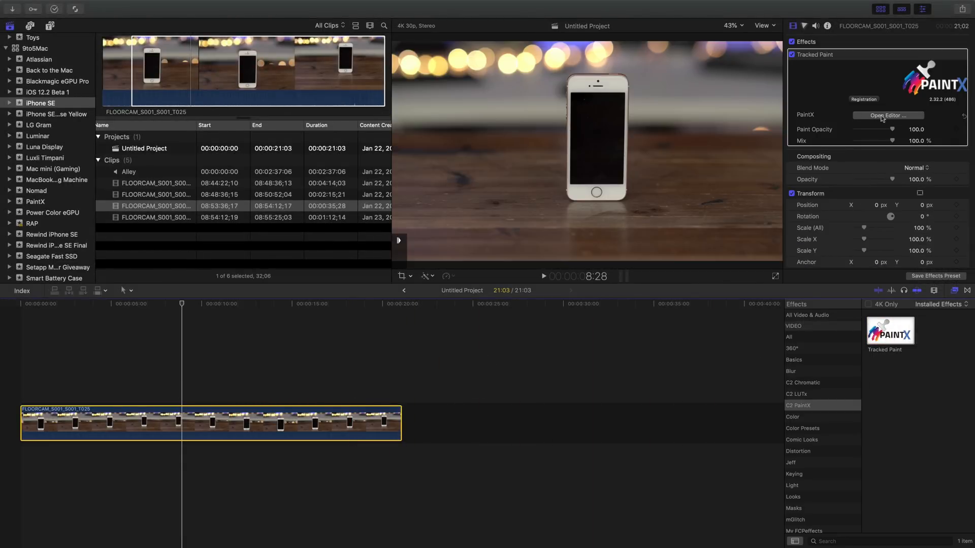
pyautogui.click(888, 115)
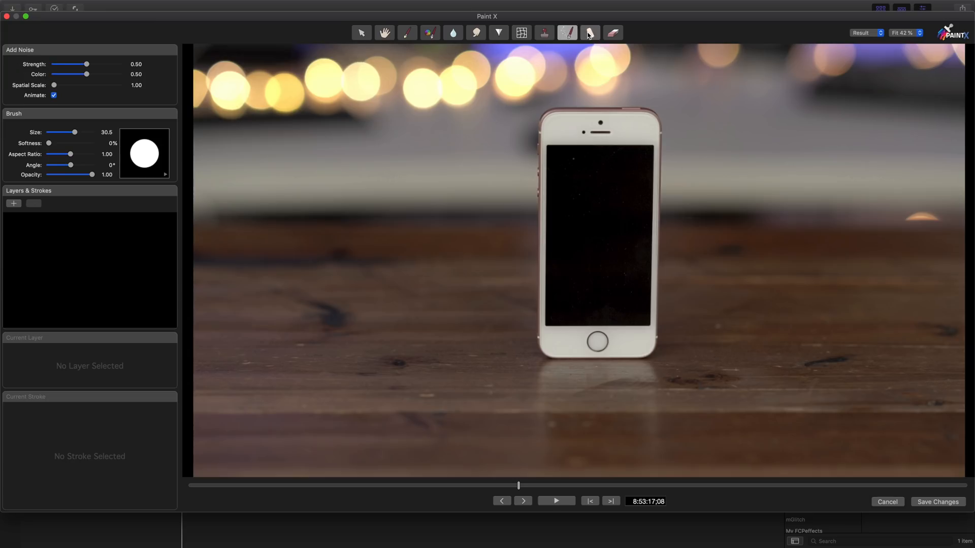
# Select the Heal tool and shrink the brush size to about 3.6
pyautogui.click(590, 32)
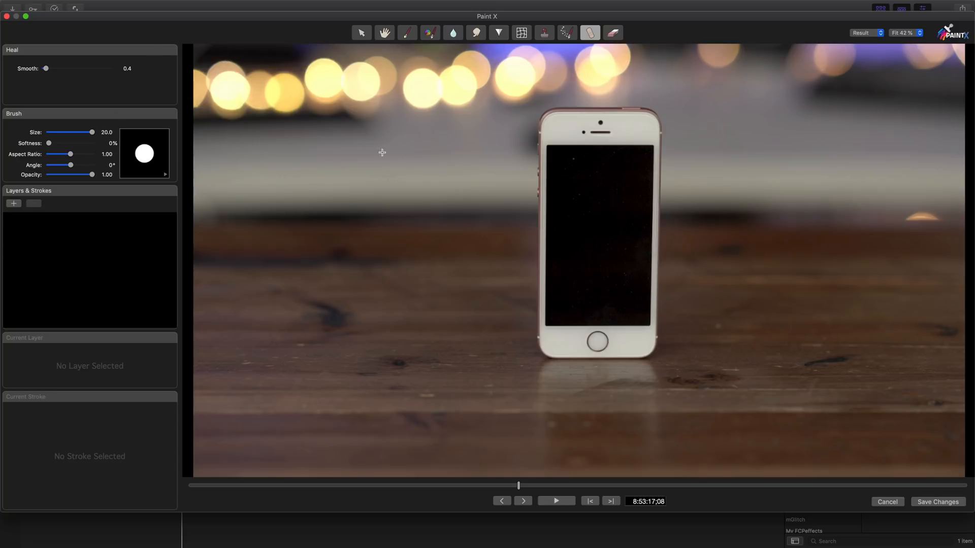
pyautogui.moveTo(889, 43)
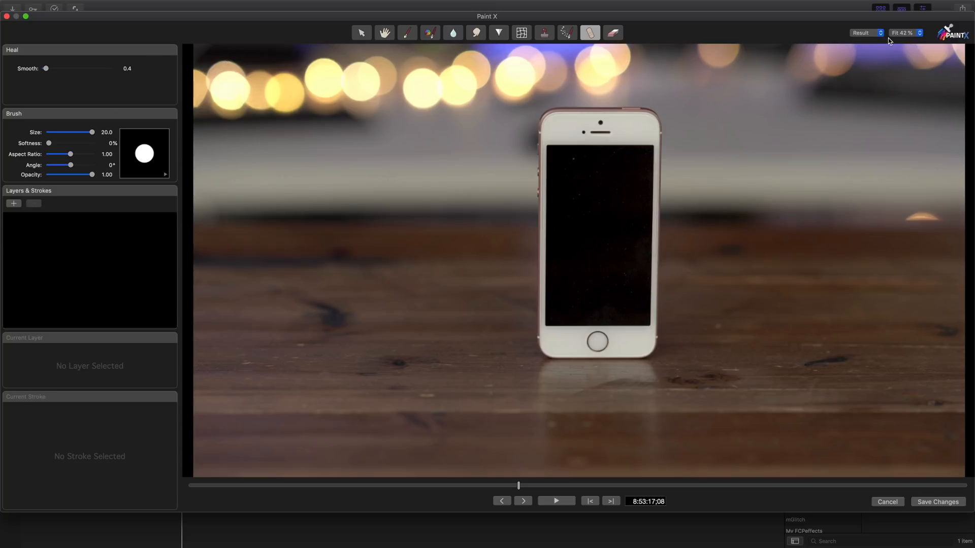
pyautogui.moveTo(901, 74)
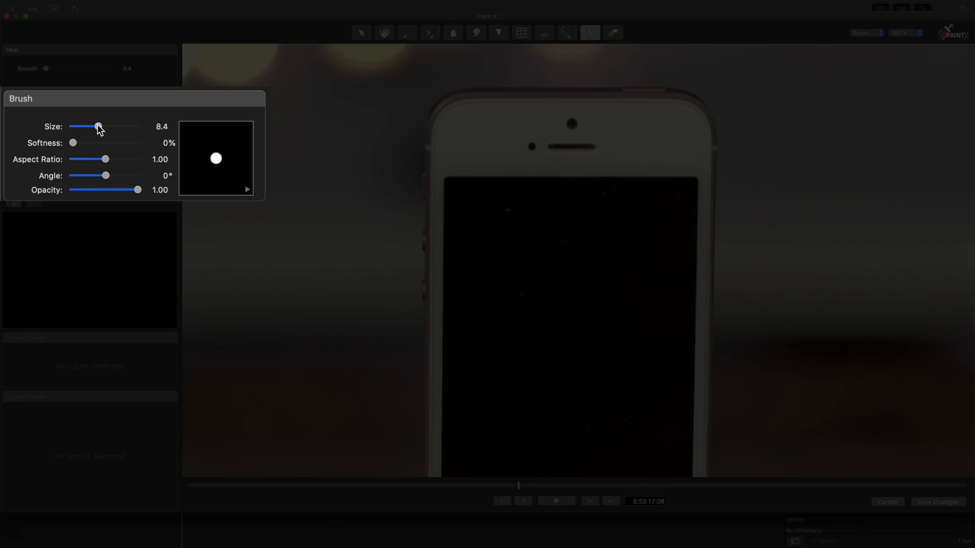
pyautogui.moveTo(97, 127); pyautogui.dragTo(69, 131)
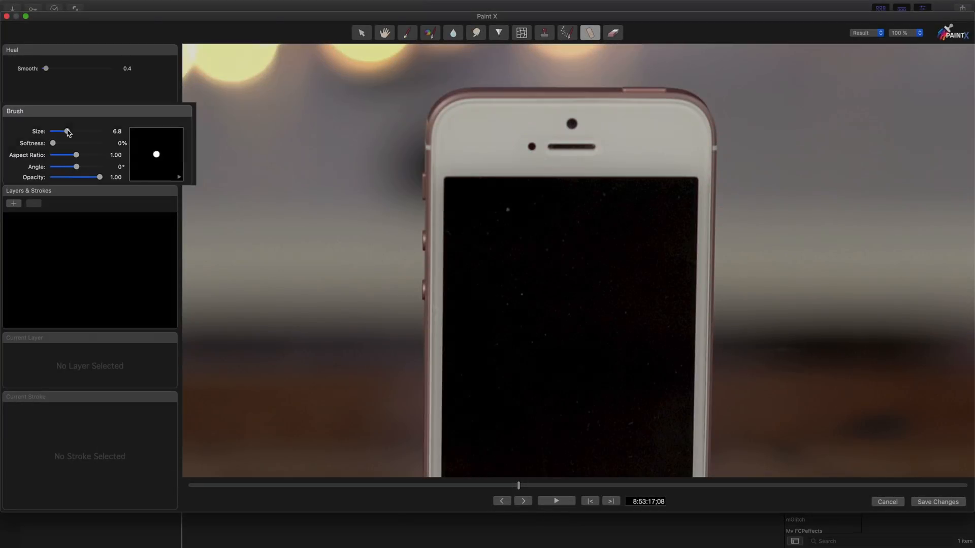
pyautogui.moveTo(69, 131); pyautogui.dragTo(81, 127)
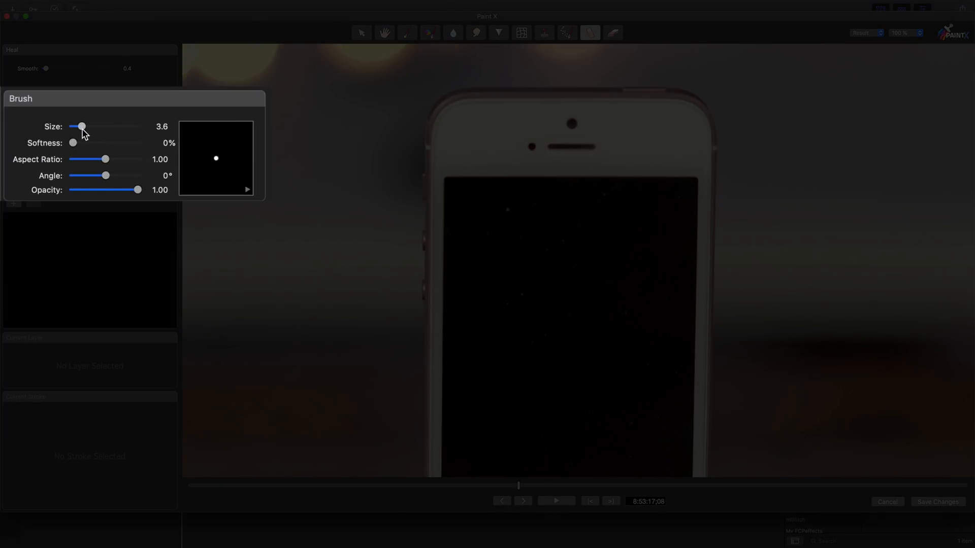
pyautogui.moveTo(81, 127); pyautogui.dragTo(79, 127)
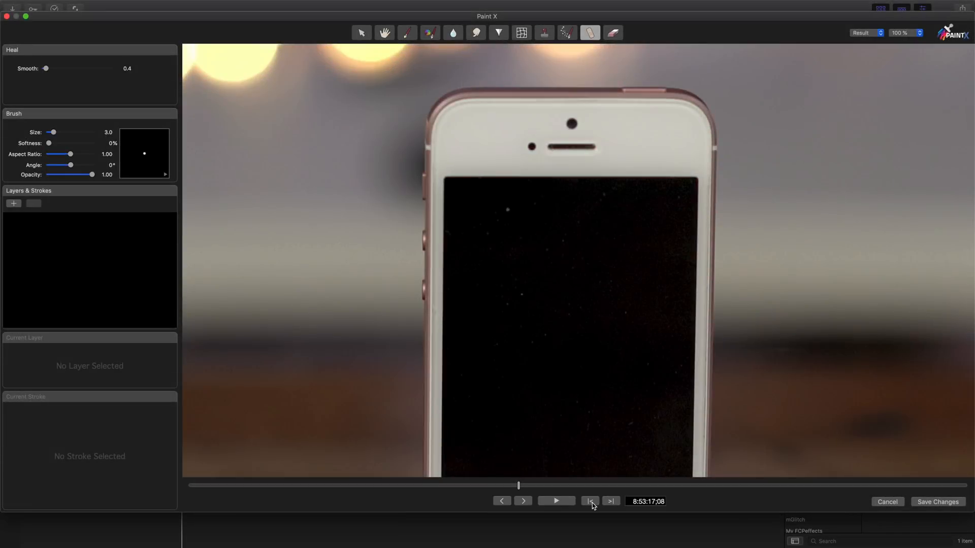
# At the first frame, heal a dust speck and expand Layer 01's Heal Brush path
pyautogui.click(589, 501)
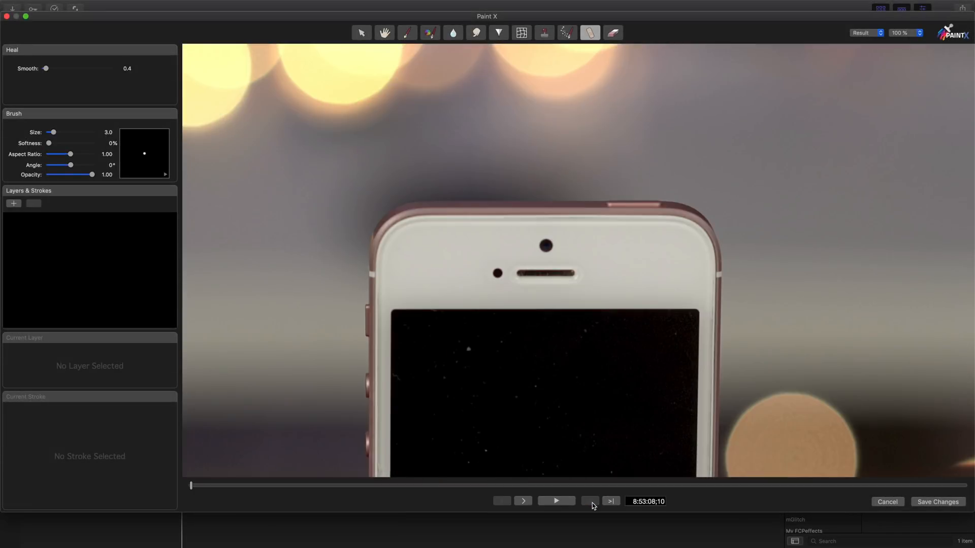
pyautogui.moveTo(467, 349)
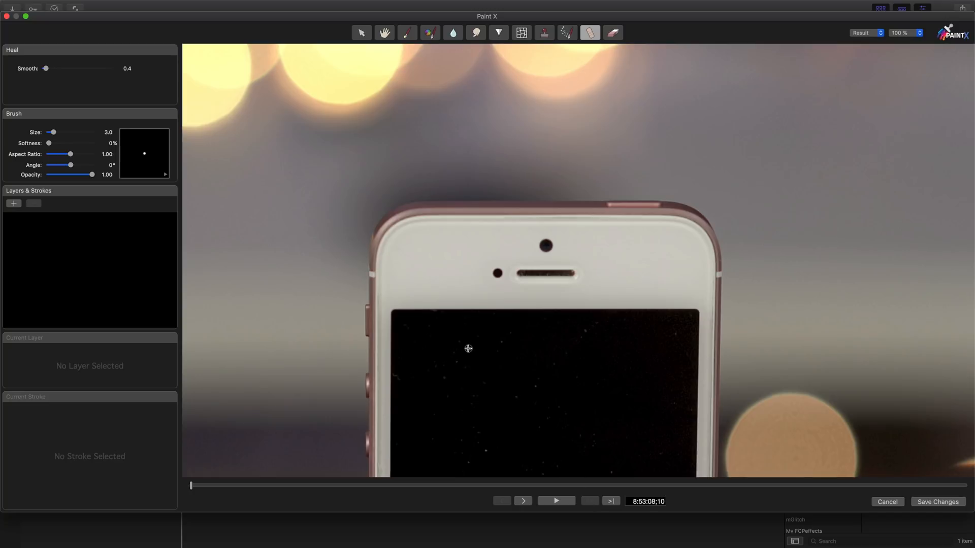
pyautogui.click(468, 349)
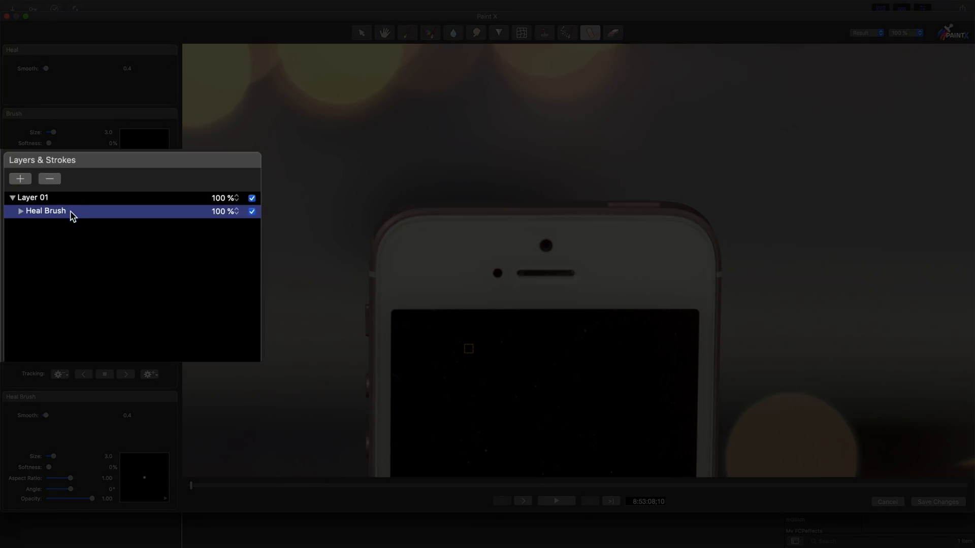
pyautogui.click(21, 211)
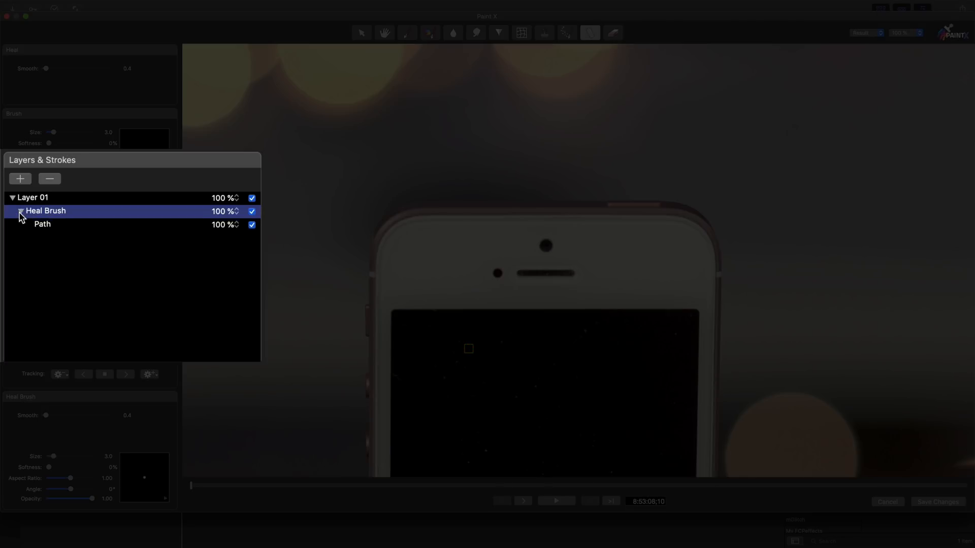
pyautogui.click(20, 211)
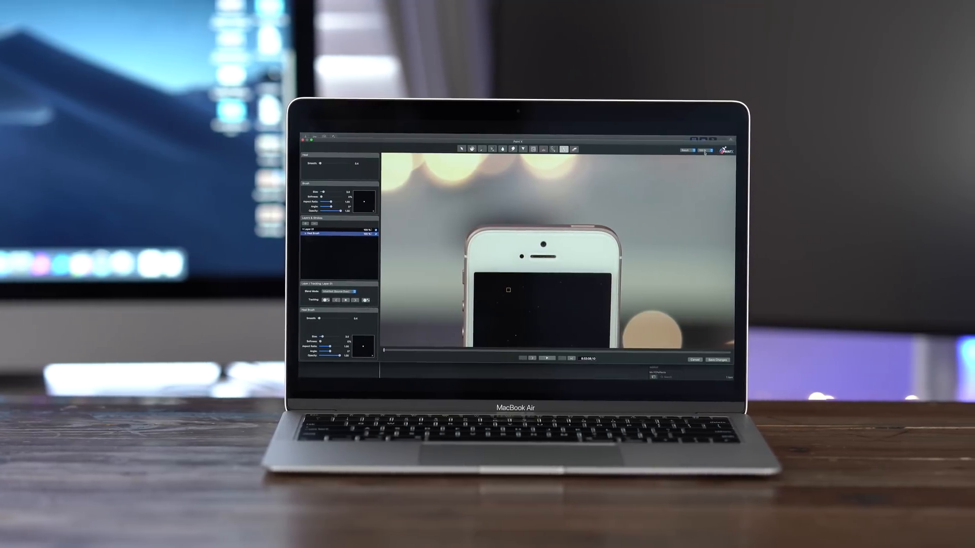
# Fit the frame in view while tracking Layer 01 across the full clip
pyautogui.click(703, 151)
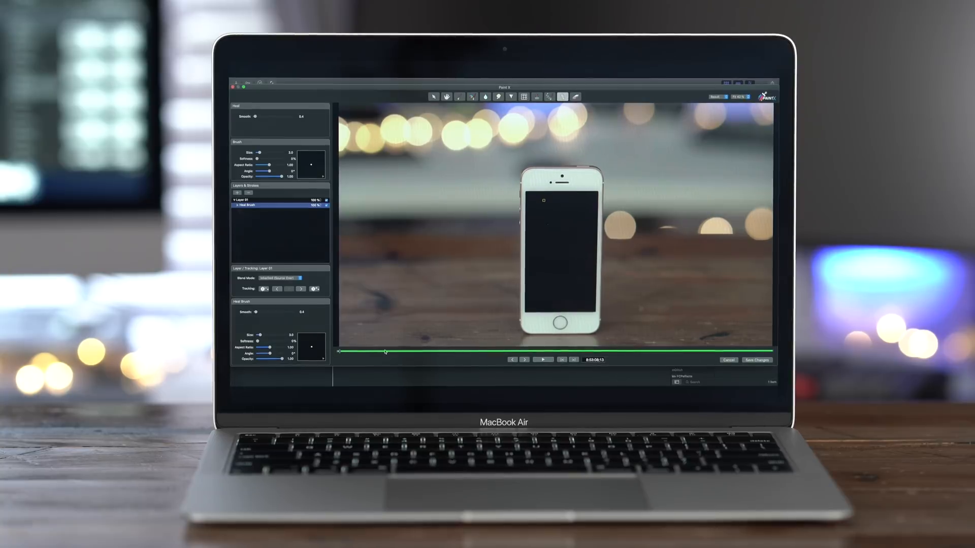
# Return the playhead to the clip start and view the image at 100%
pyautogui.moveTo(385, 352); pyautogui.dragTo(584, 353)
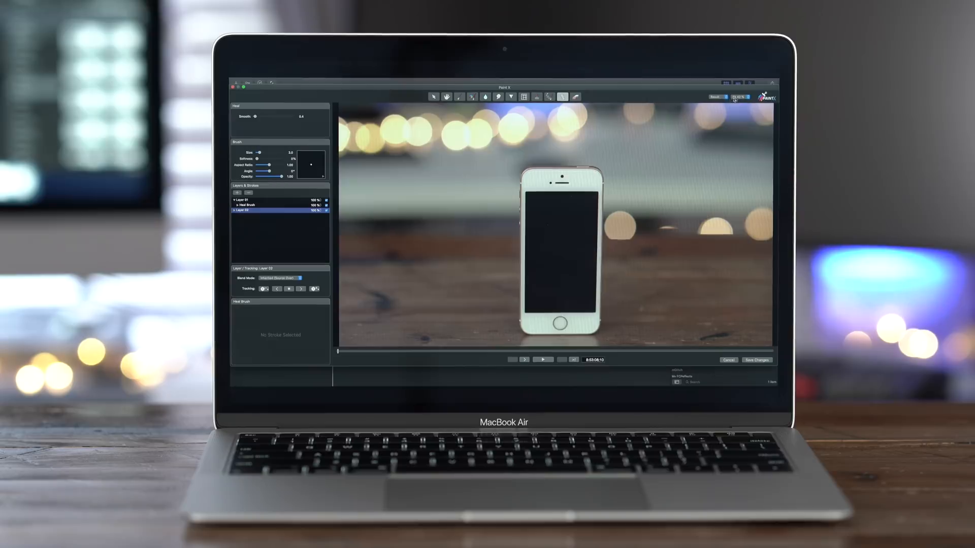
pyautogui.click(740, 97)
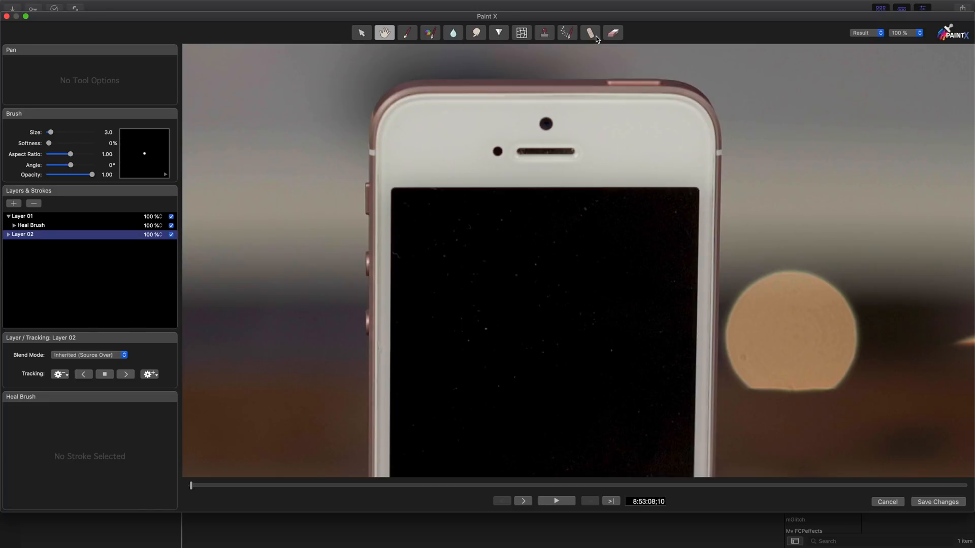
# Heal a second dust speck with the Heal Brush on Layer 02, then change the zoom level
pyautogui.click(590, 32)
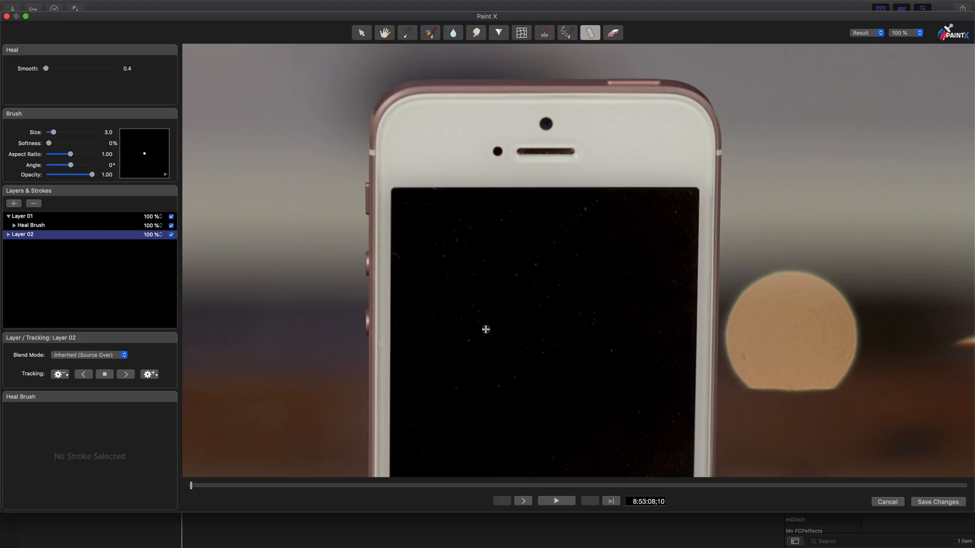
pyautogui.click(485, 329)
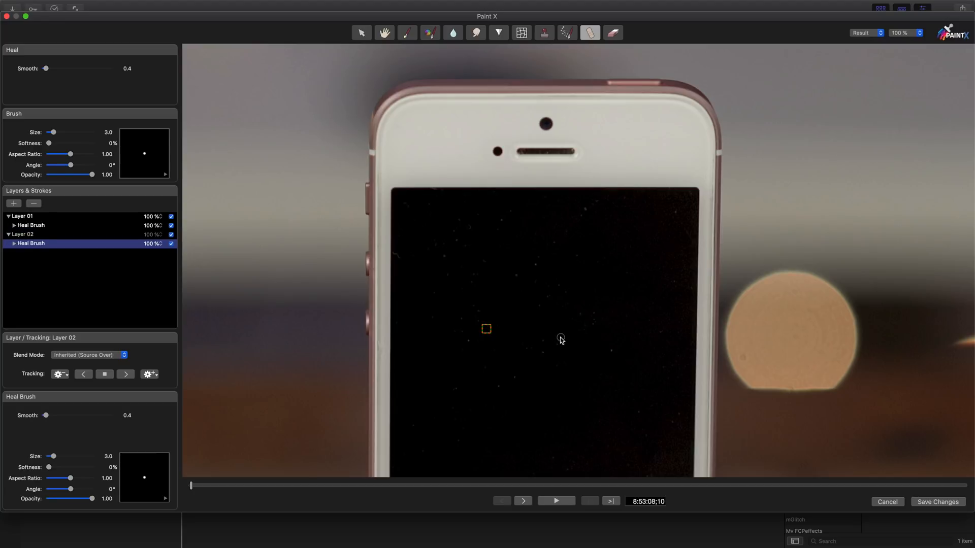
pyautogui.moveTo(566, 341)
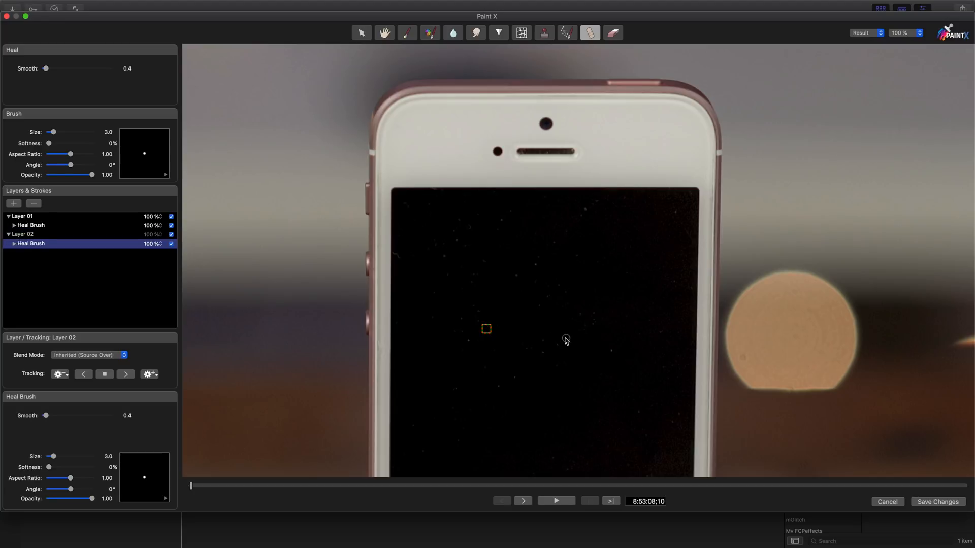
pyautogui.click(918, 33)
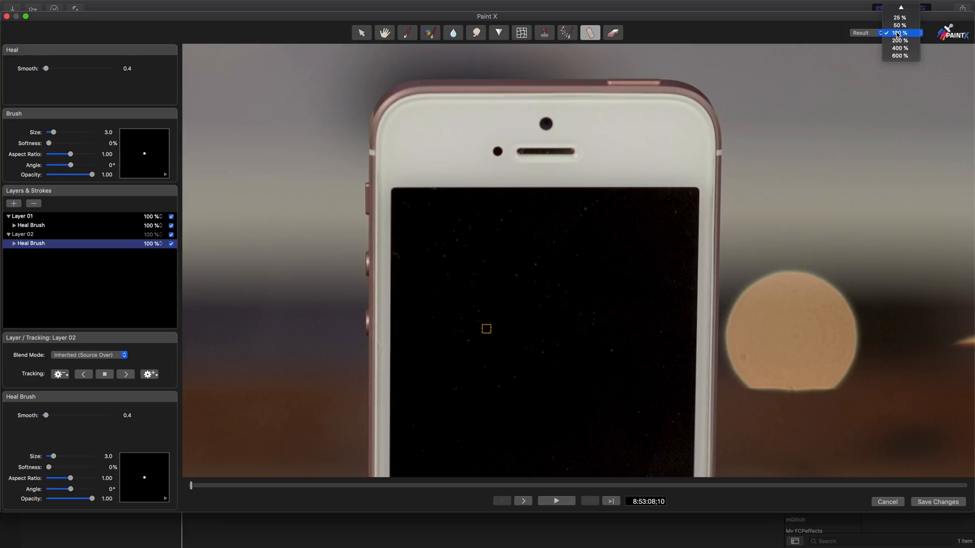
pyautogui.click(900, 32)
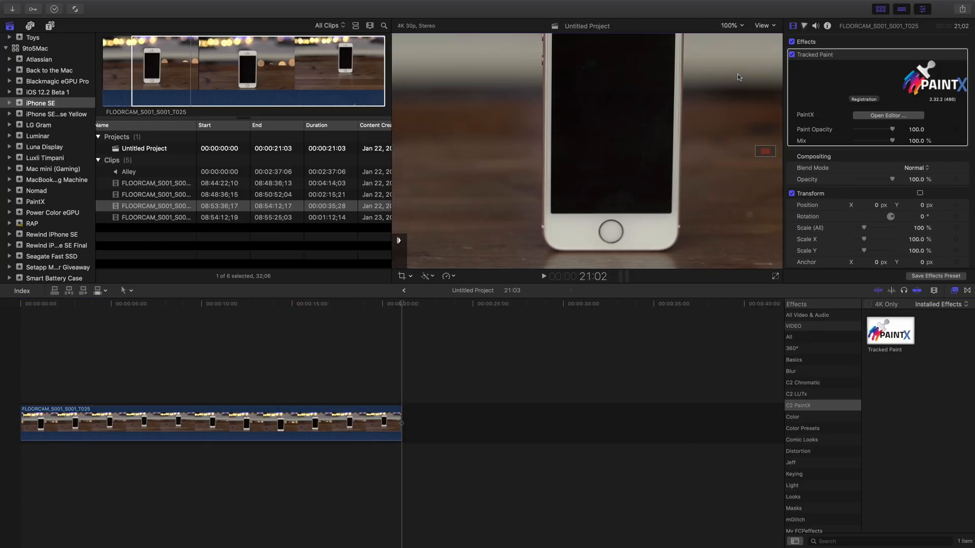
pyautogui.moveTo(766, 151)
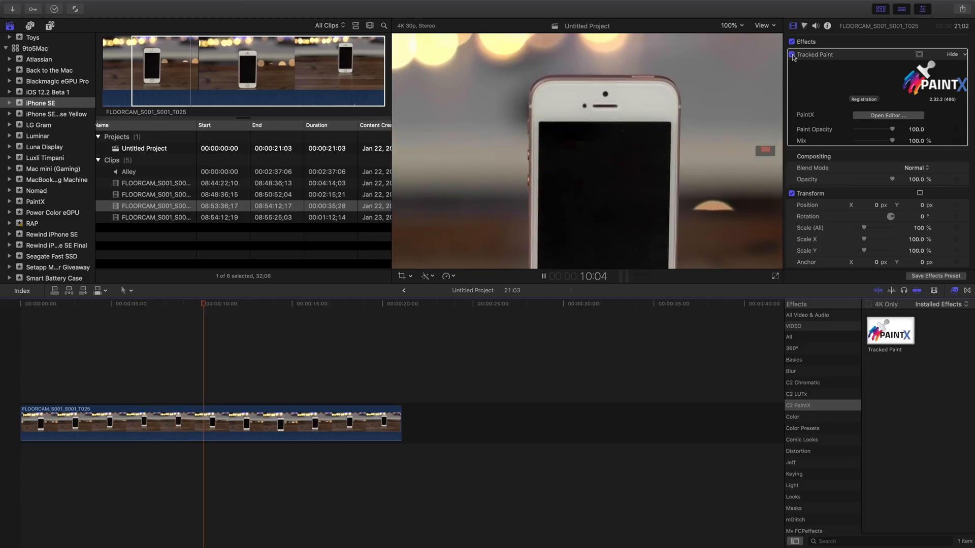
# Toggle the Tracked Paint effect during playback to compare dust removal
pyautogui.click(732, 26)
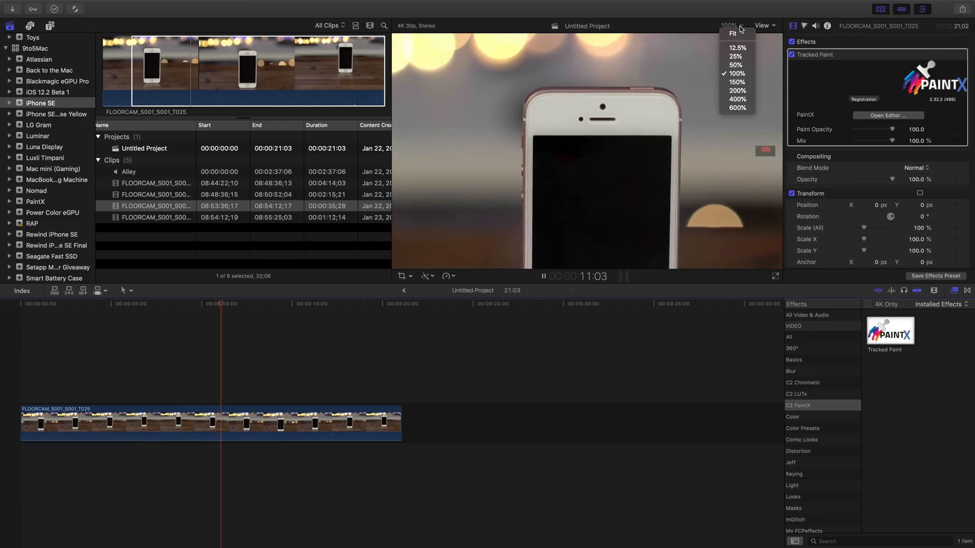